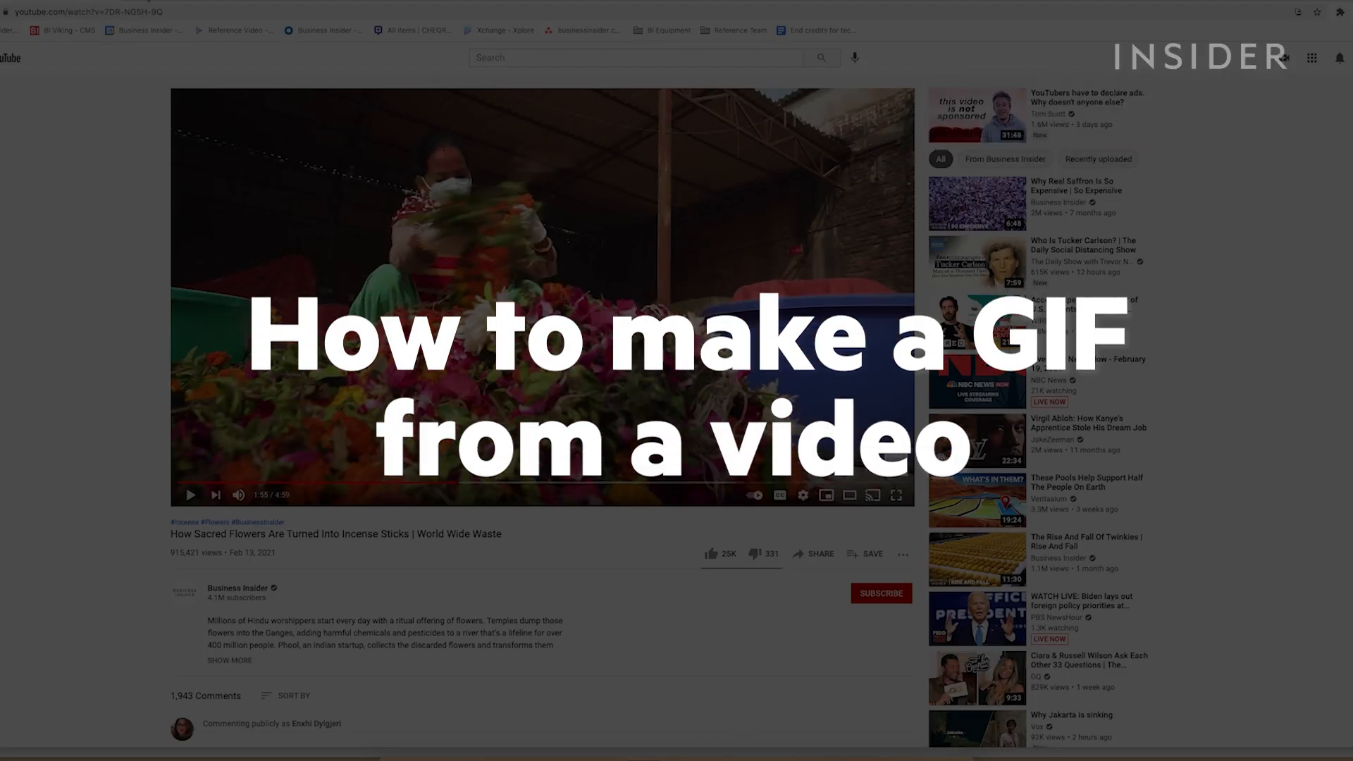
# Load giphy.com in a new browser tab next to the YouTube flower video.
pyautogui.click(653, 55)
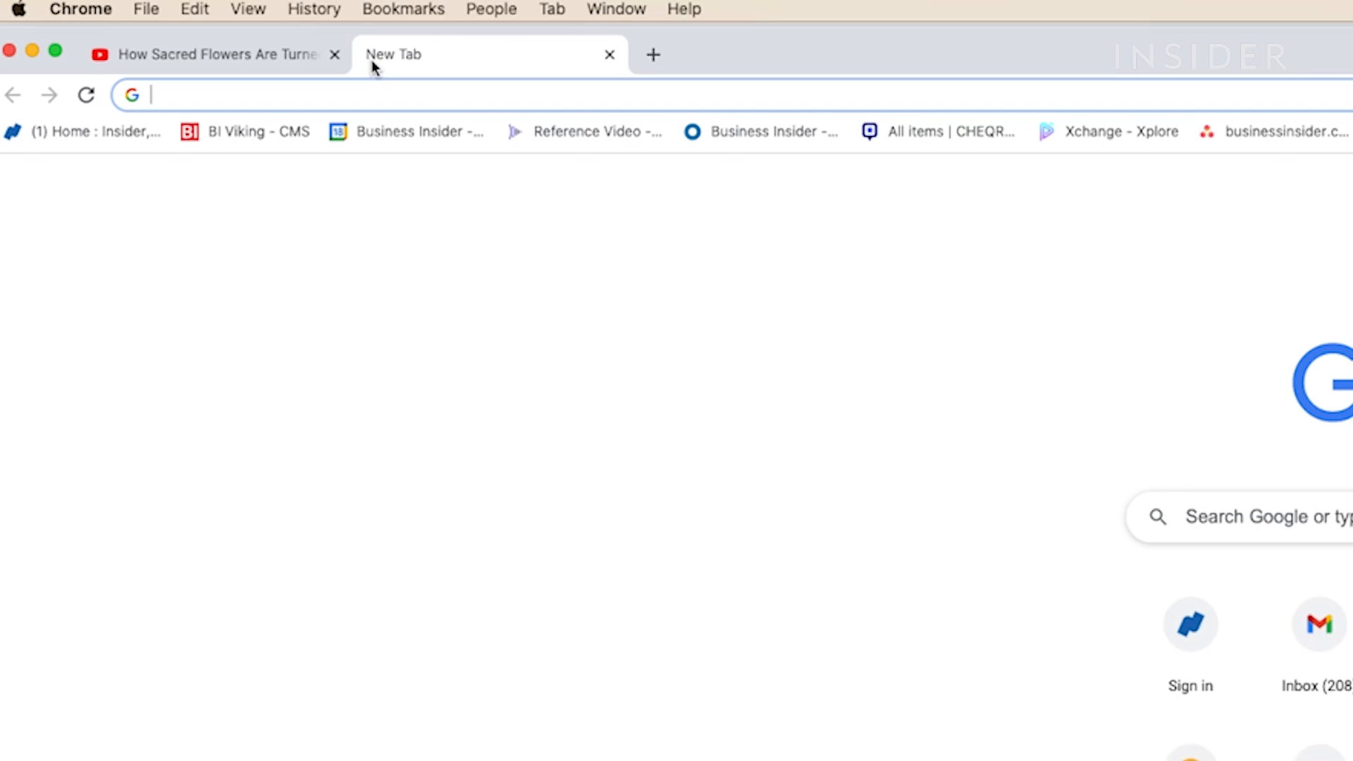
pyautogui.write('giphy.com')
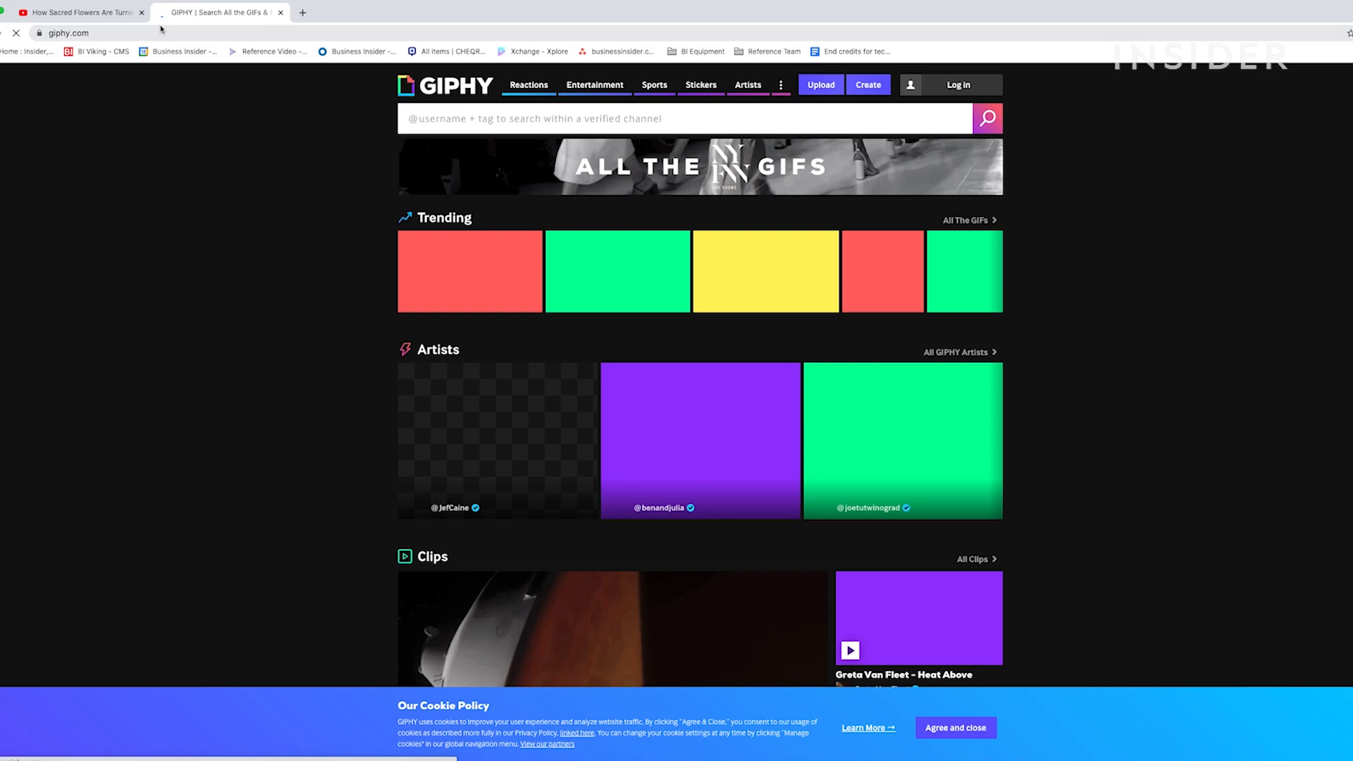
# Accept the cookie notice and go to GIPHY's Create page for the GIF Maker.
pyautogui.click(957, 84)
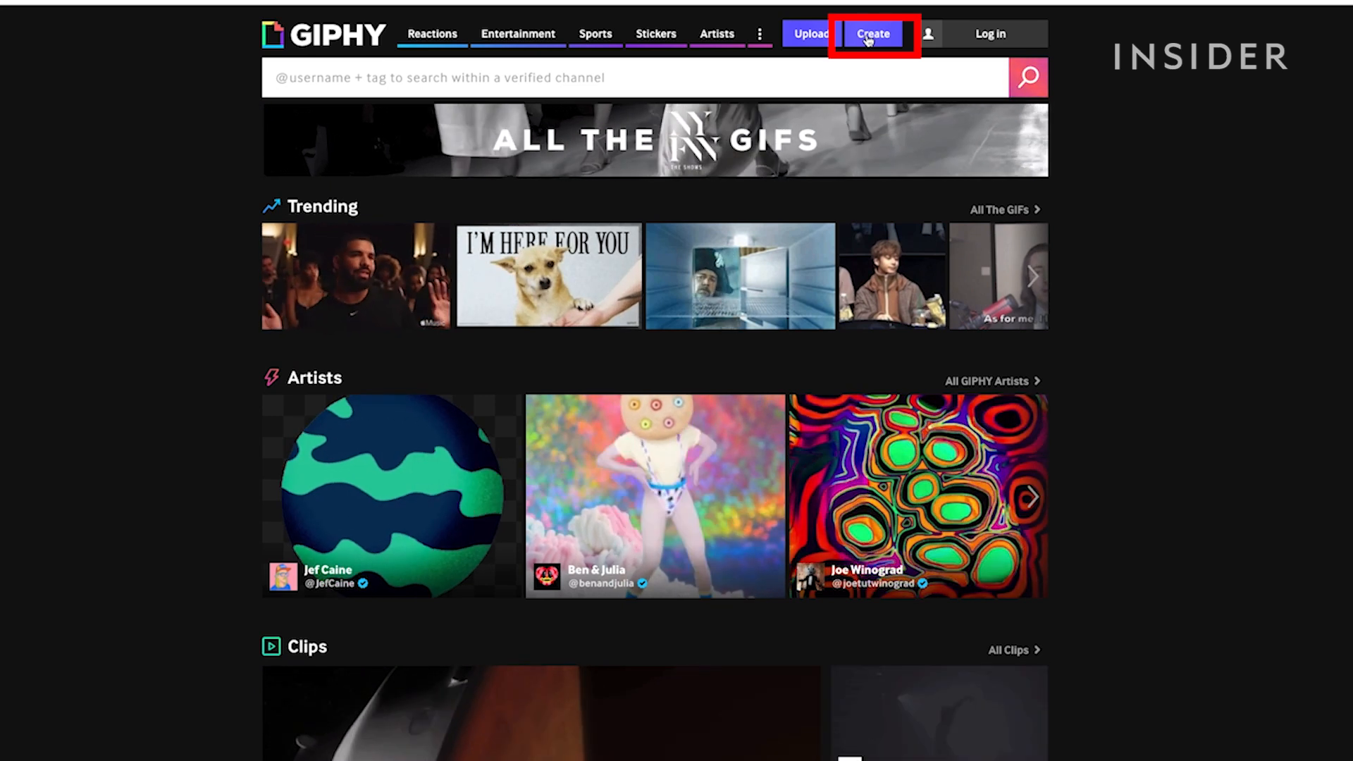
pyautogui.click(871, 34)
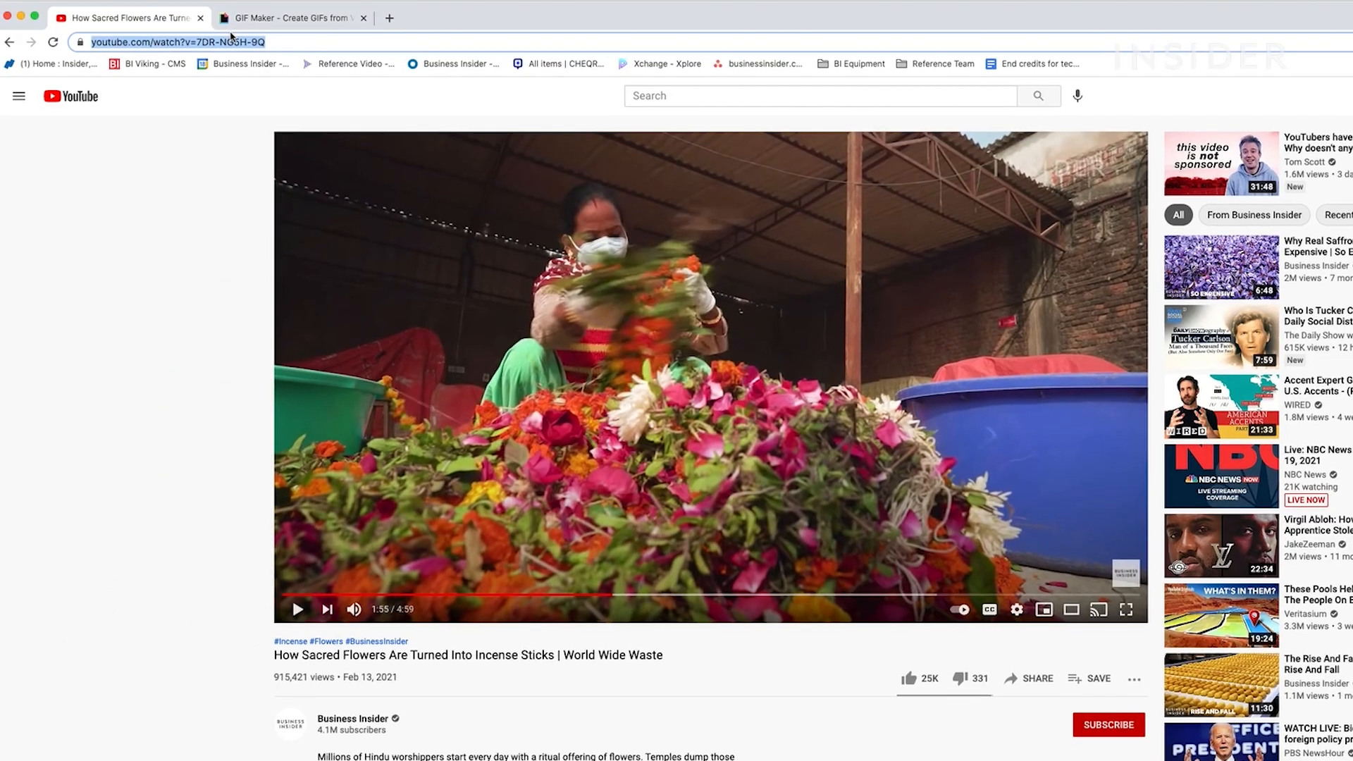
# Paste the flower video URL (watch?v=7DR-NG5I-9Q) into the GIF Maker's Any URL field.
pyautogui.click(294, 17)
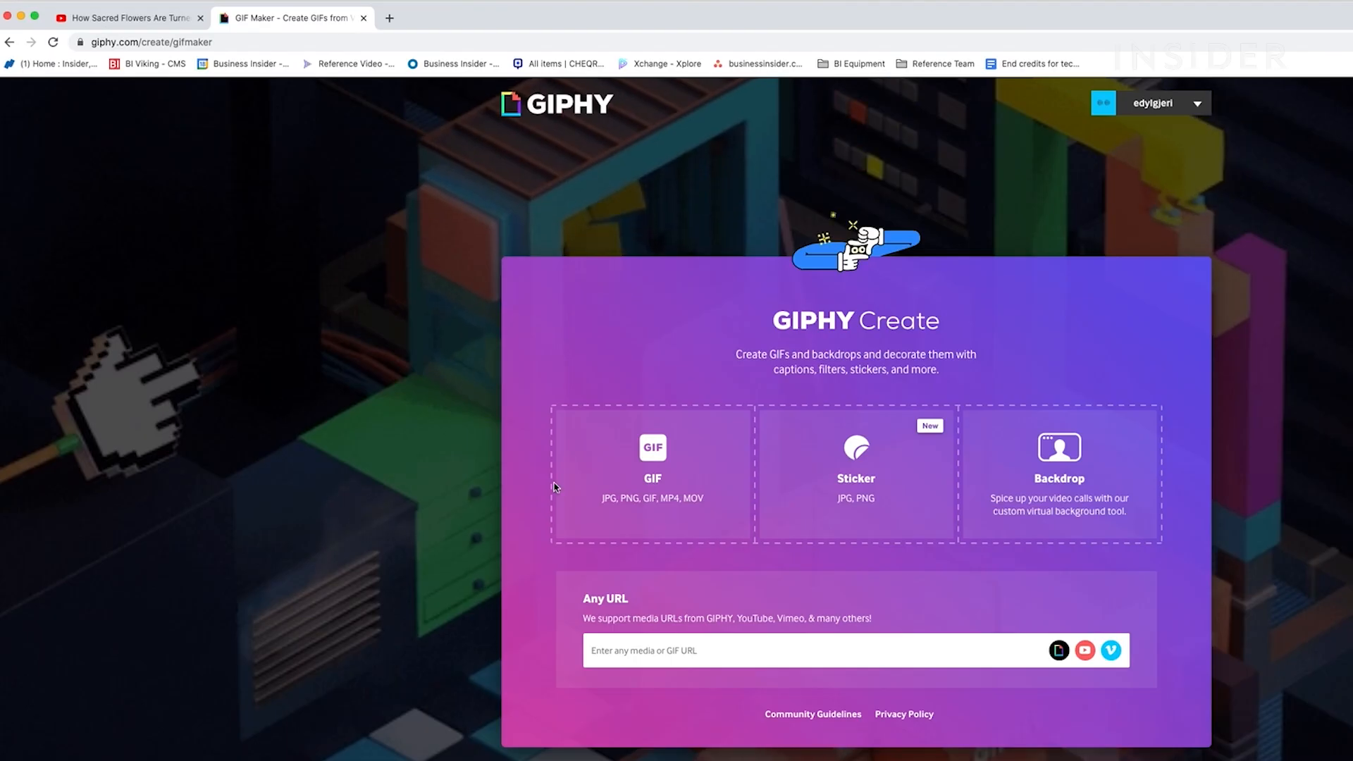
pyautogui.write('https://www.youtube.com/watch?v=7DR-NG5I-9Q')
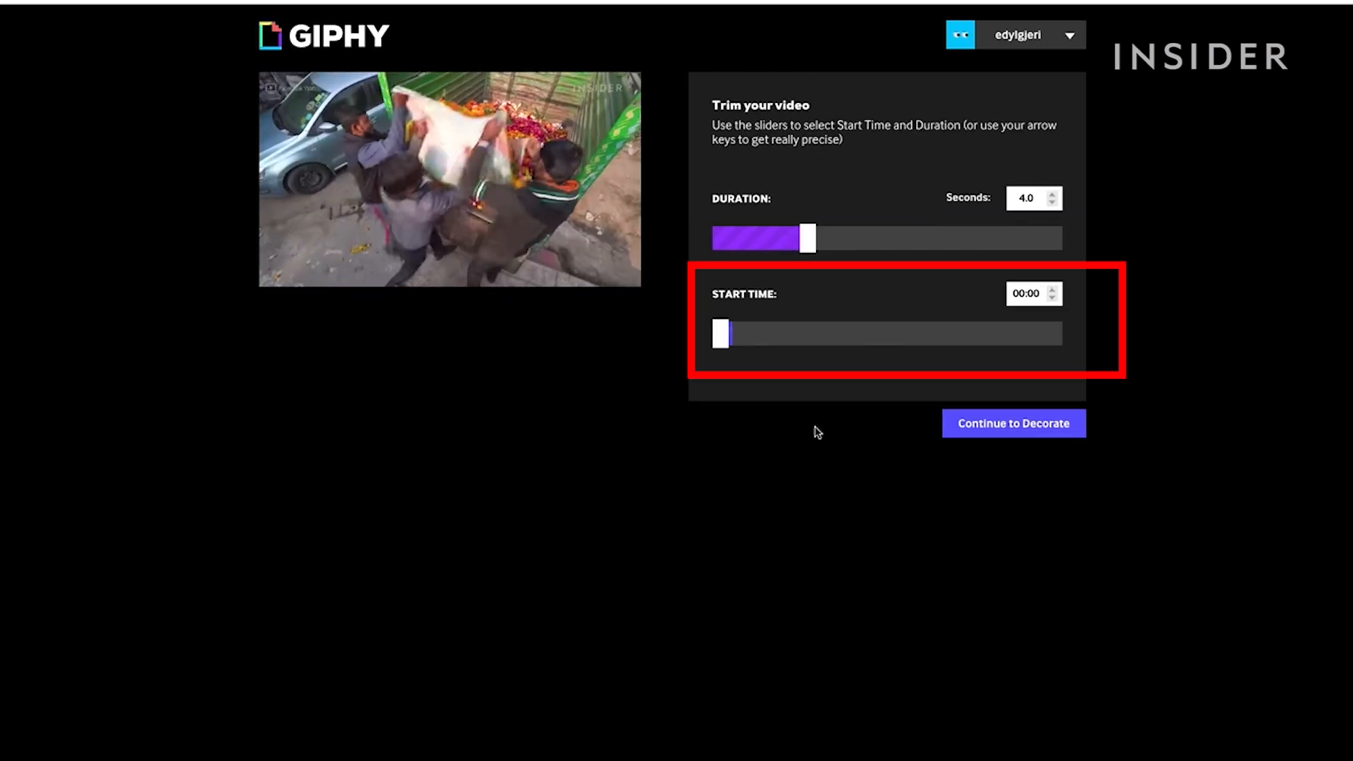
# Set the clip start to 00:10 and duration to 2.5 seconds, then continue to Decorate.
pyautogui.moveTo(720, 333); pyautogui.dragTo(773, 343)
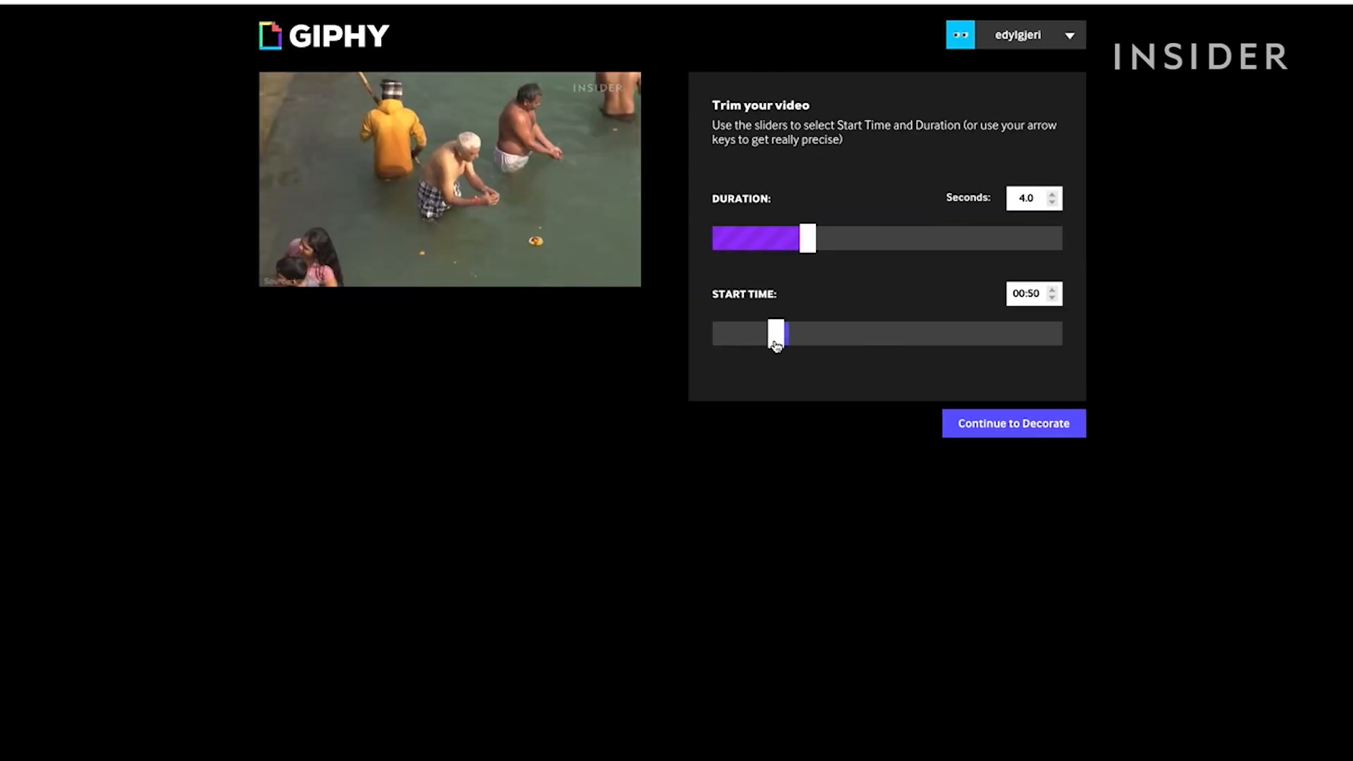
pyautogui.moveTo(774, 333); pyautogui.dragTo(728, 332)
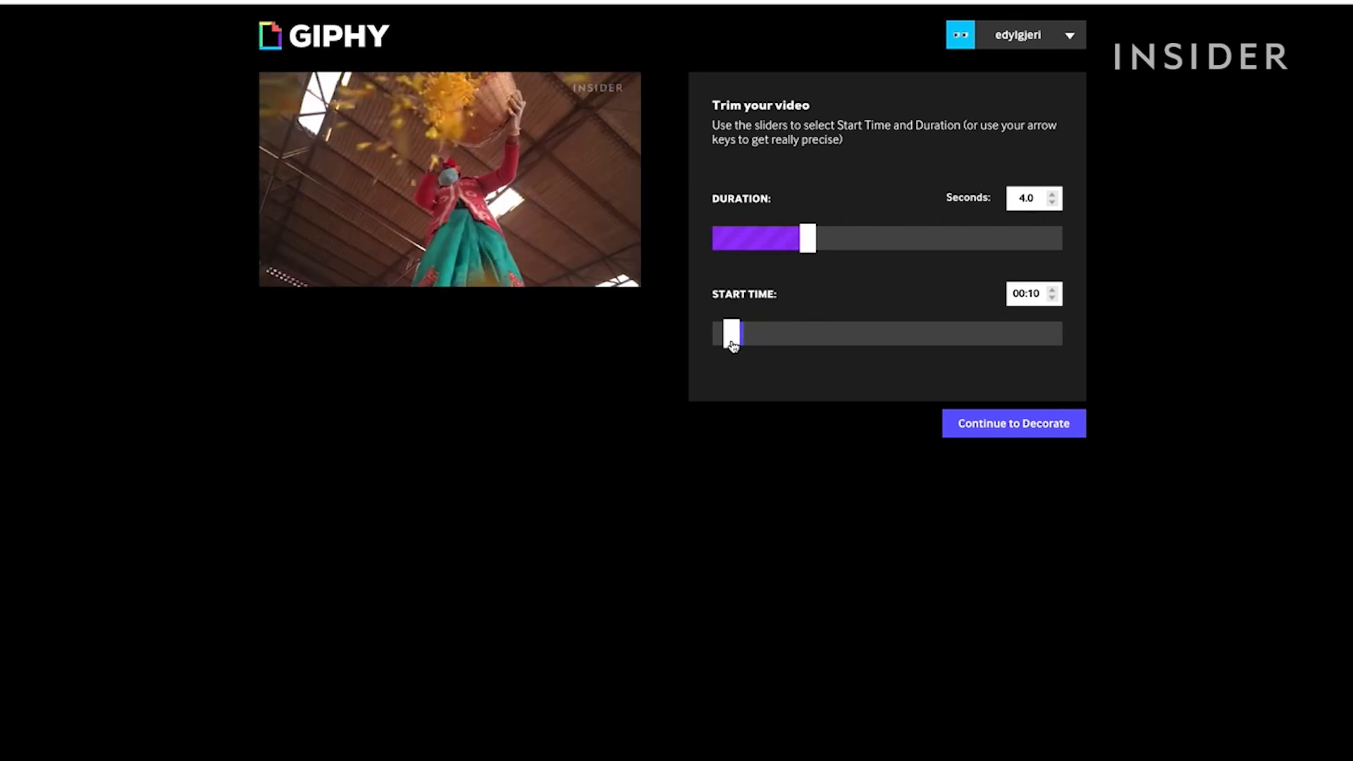
pyautogui.moveTo(805, 239); pyautogui.dragTo(782, 238)
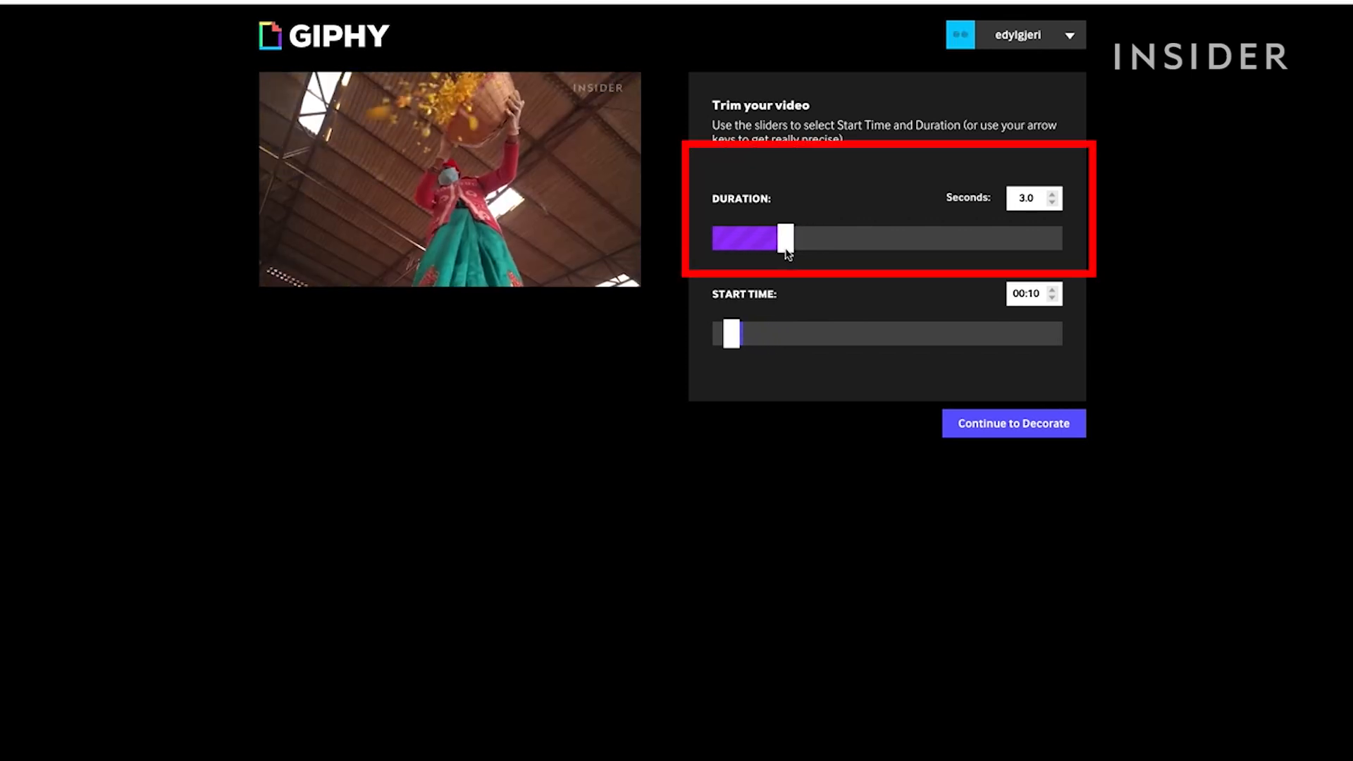
pyautogui.moveTo(785, 238); pyautogui.dragTo(772, 238)
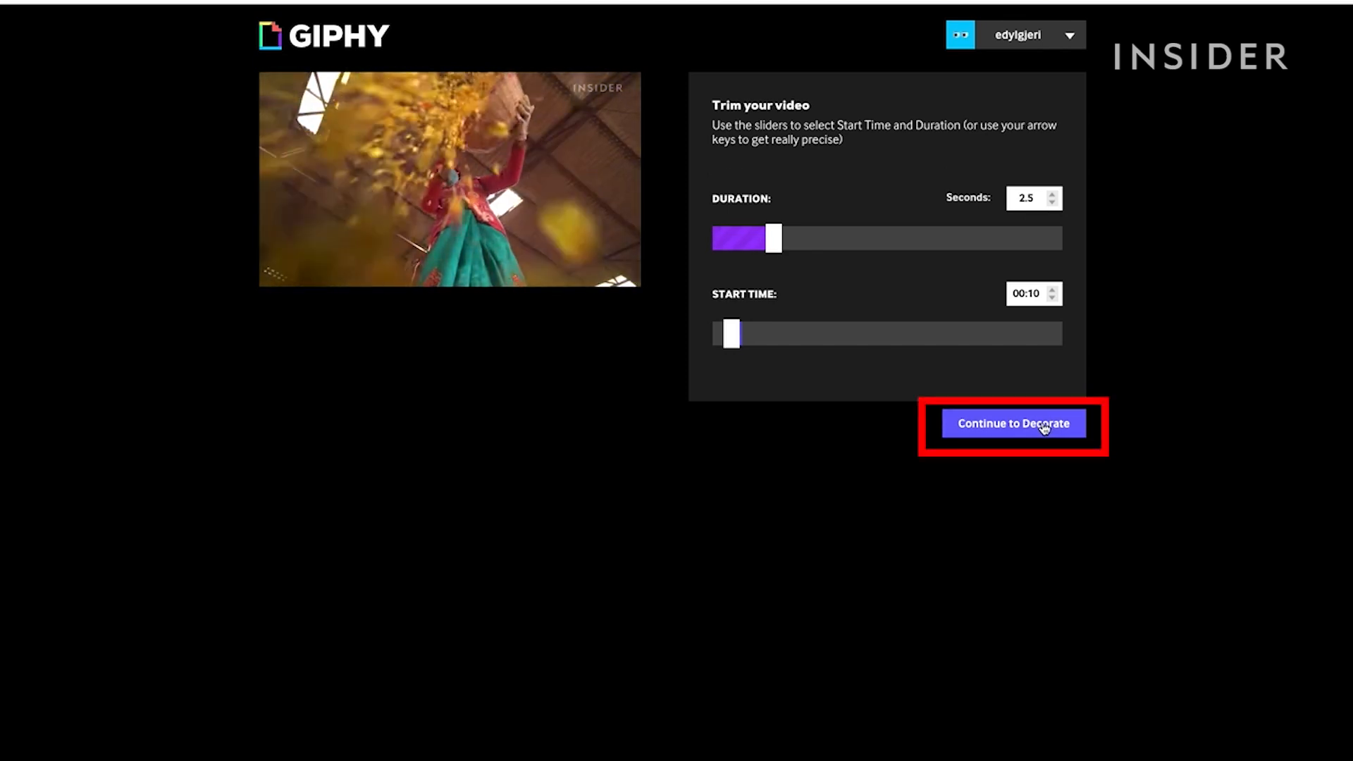
pyautogui.click(1012, 424)
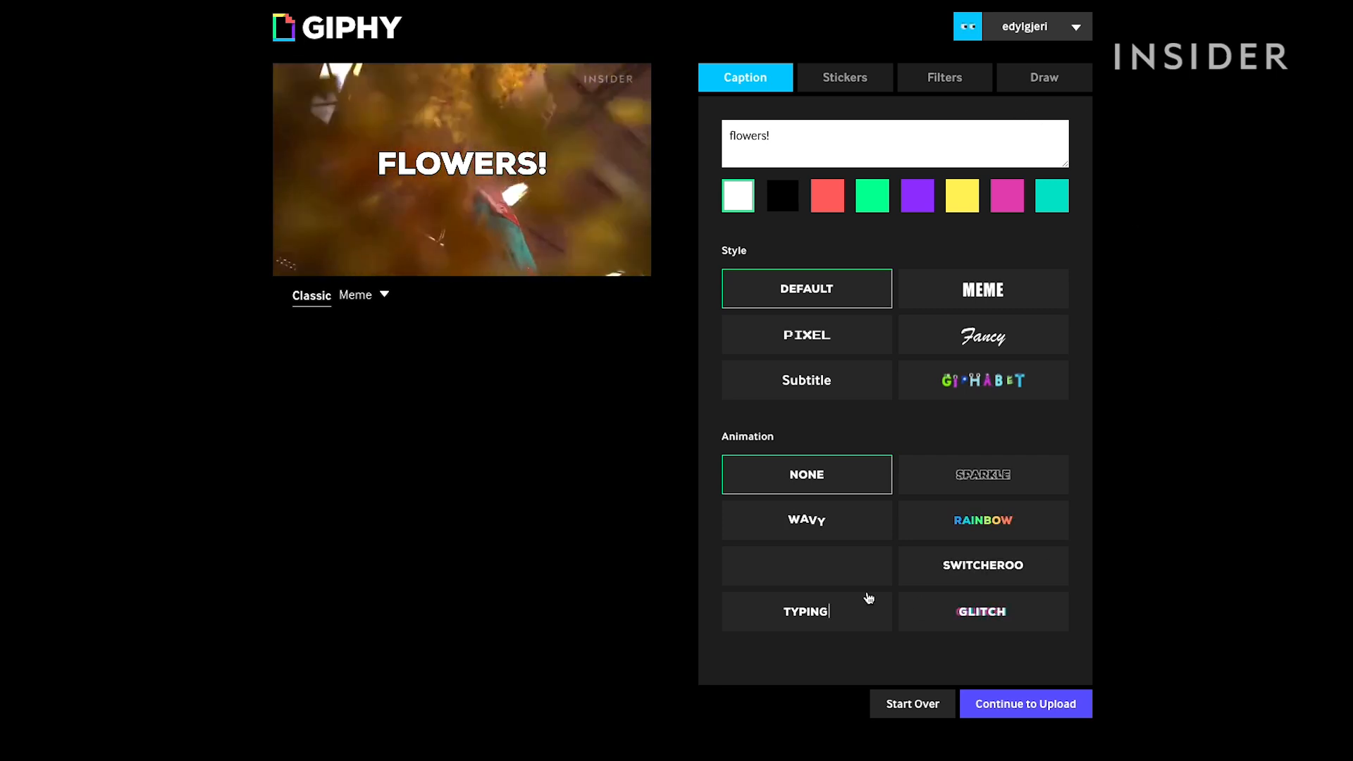
# Colour the FLOWERS! caption yellow with the Climactic animation in the Caption settings.
pyautogui.click(961, 196)
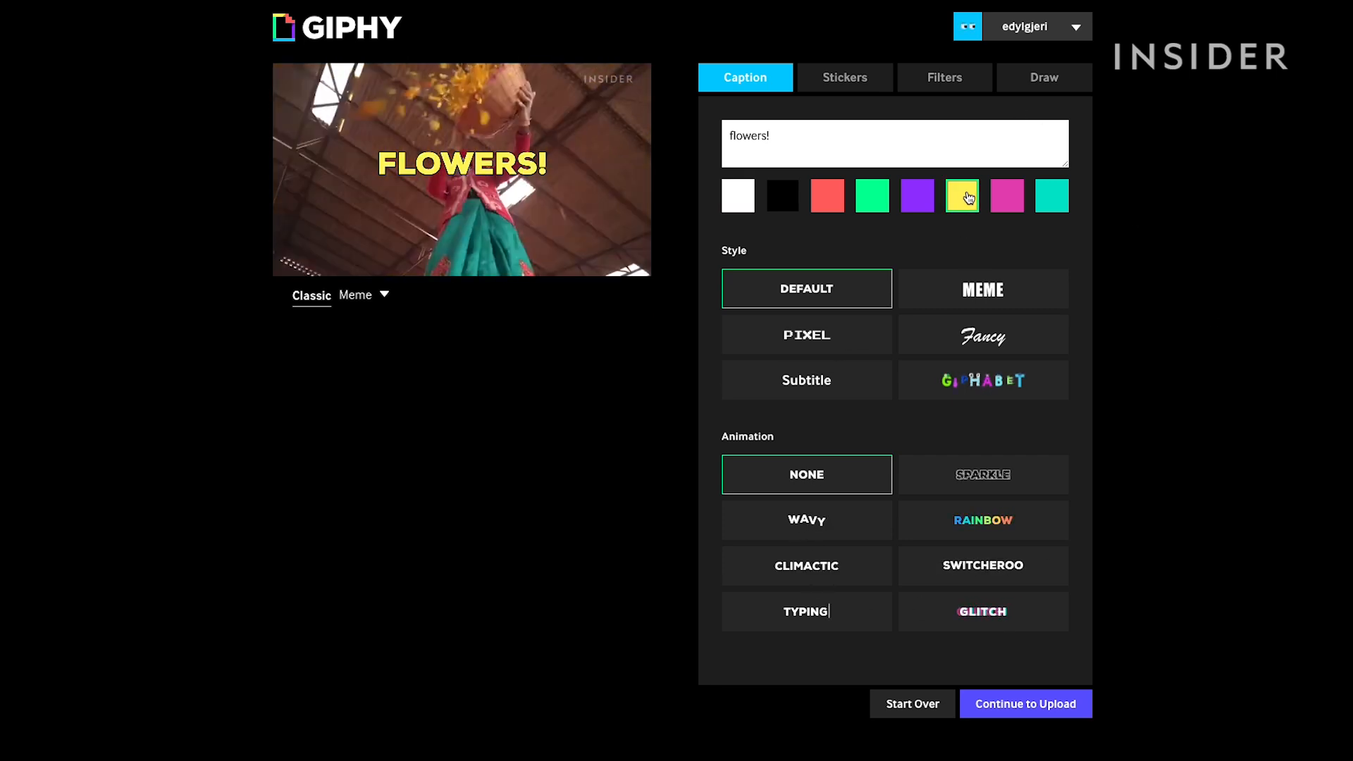
pyautogui.click(805, 566)
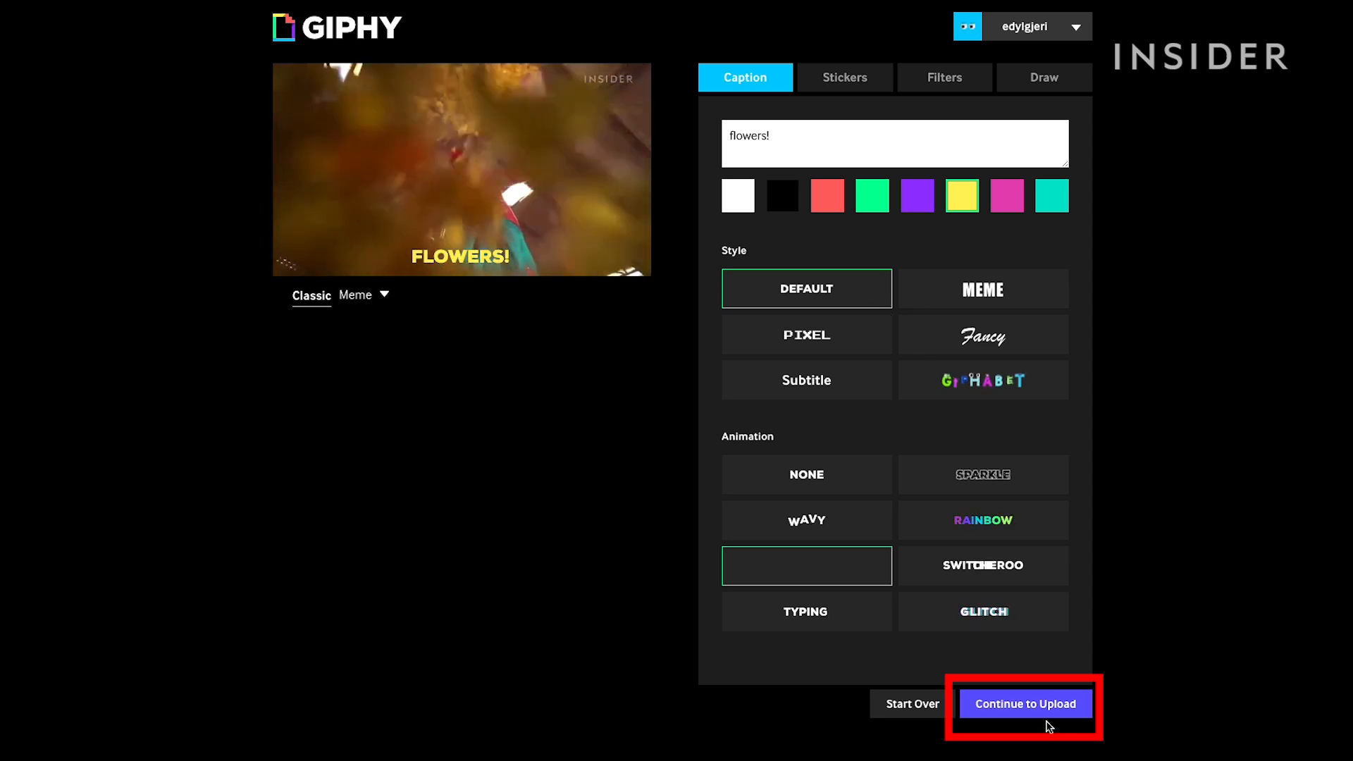
# Add the incense tag, keep it Public, and upload the FLOWERS! GIF to GIPHY.
pyautogui.click(1024, 704)
pyautogui.write('inces')
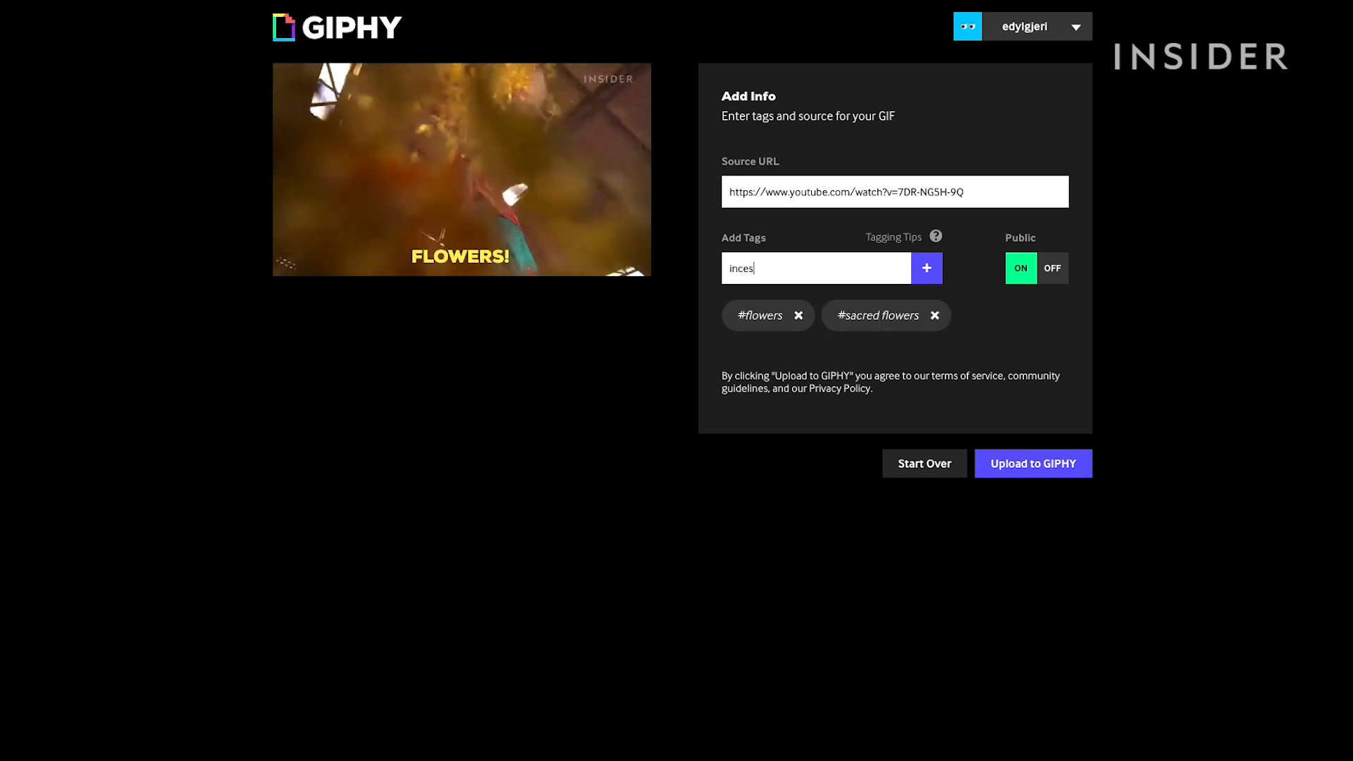
pyautogui.click(926, 268)
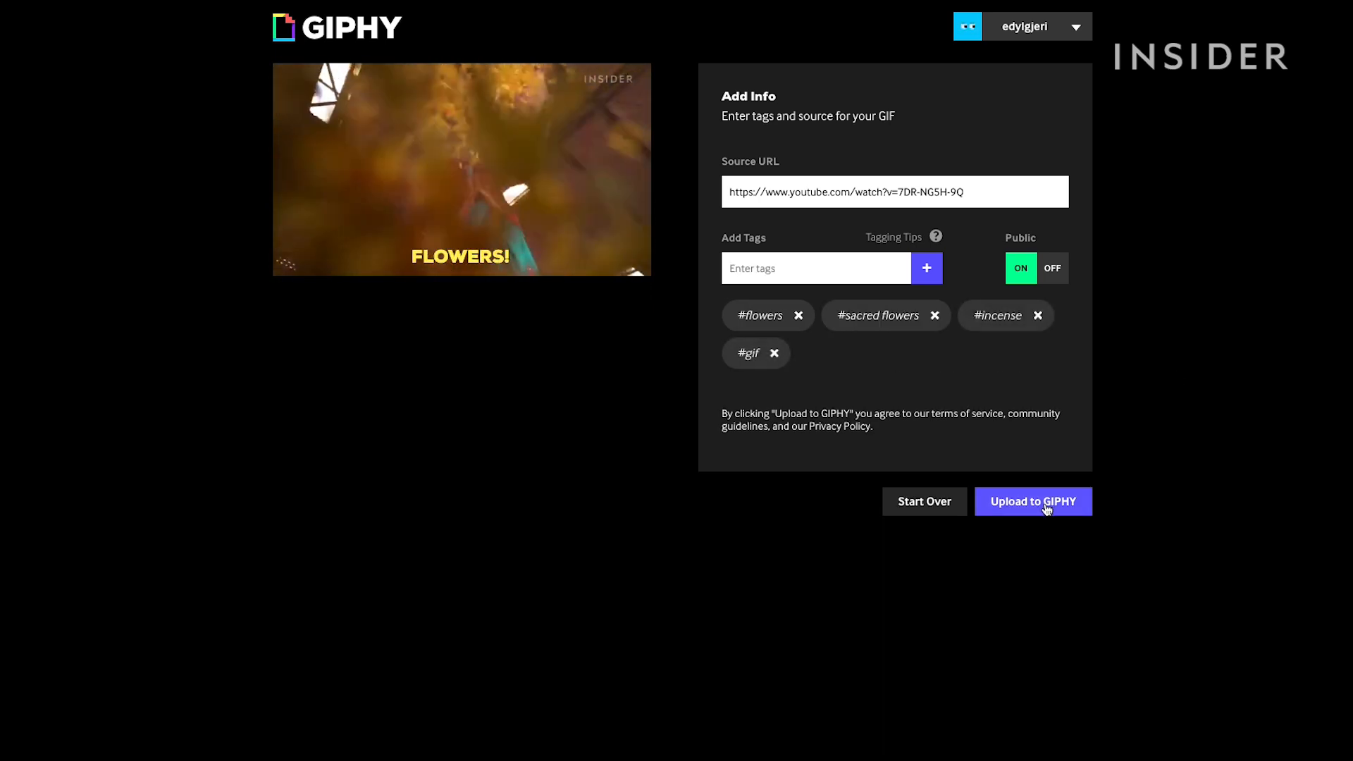
pyautogui.click(1033, 501)
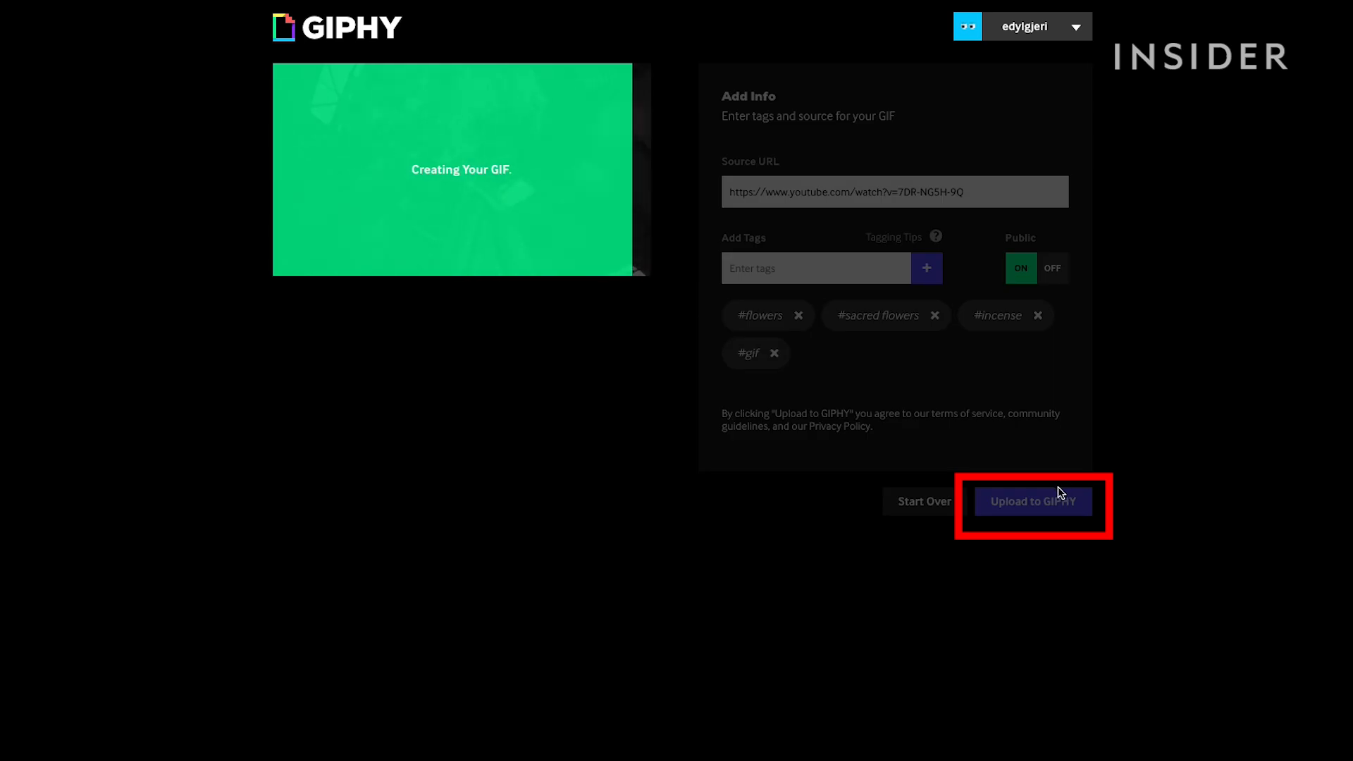
pyautogui.click(1033, 502)
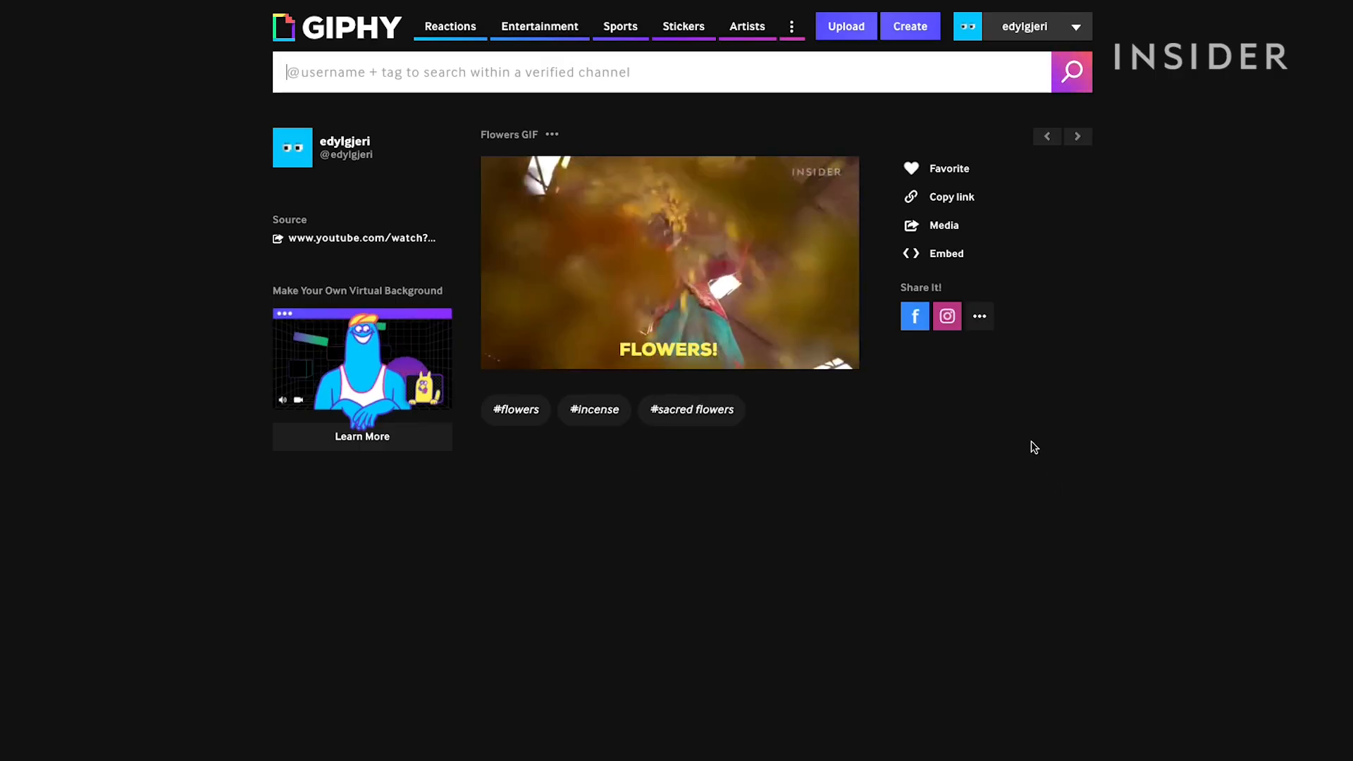
# Show the GIF's Links panel (short, GIF, HTML5 links), then its Media download options.
pyautogui.click(949, 197)
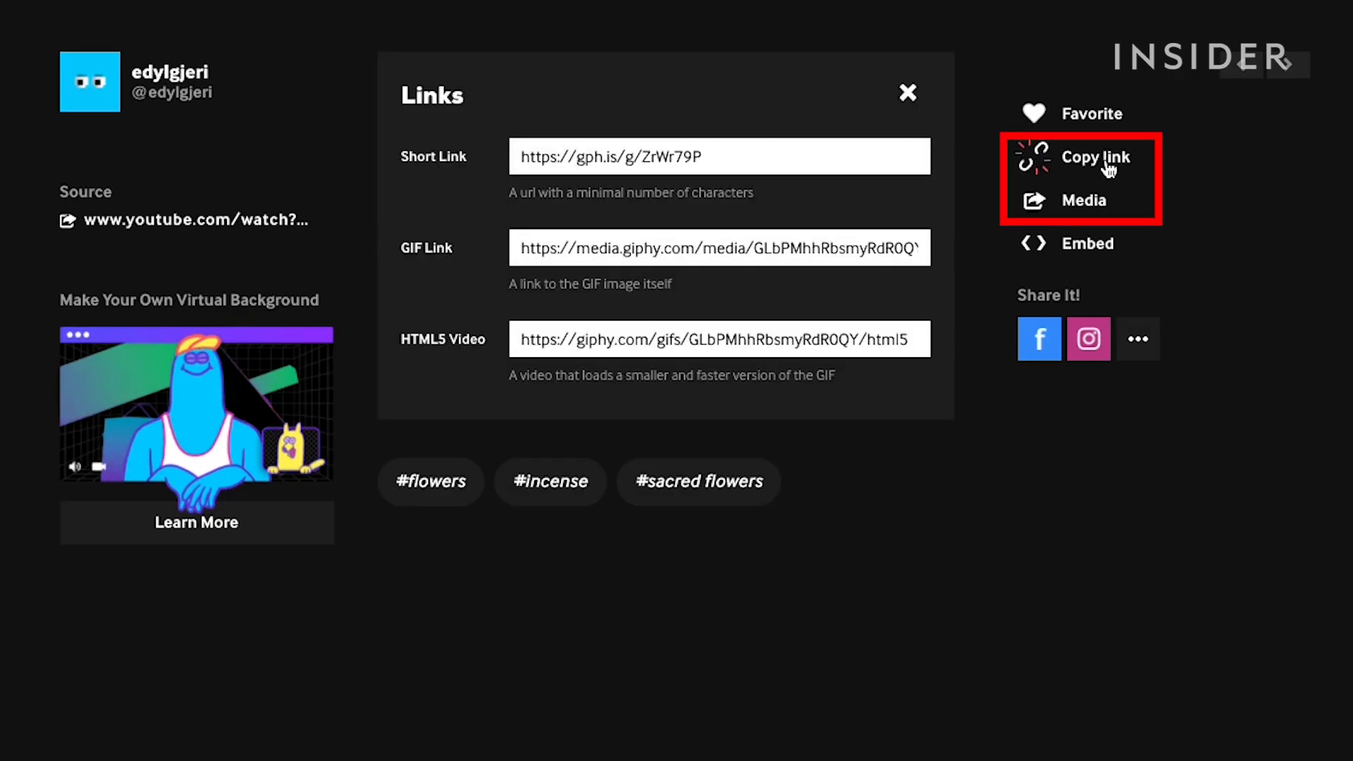
pyautogui.click(1088, 198)
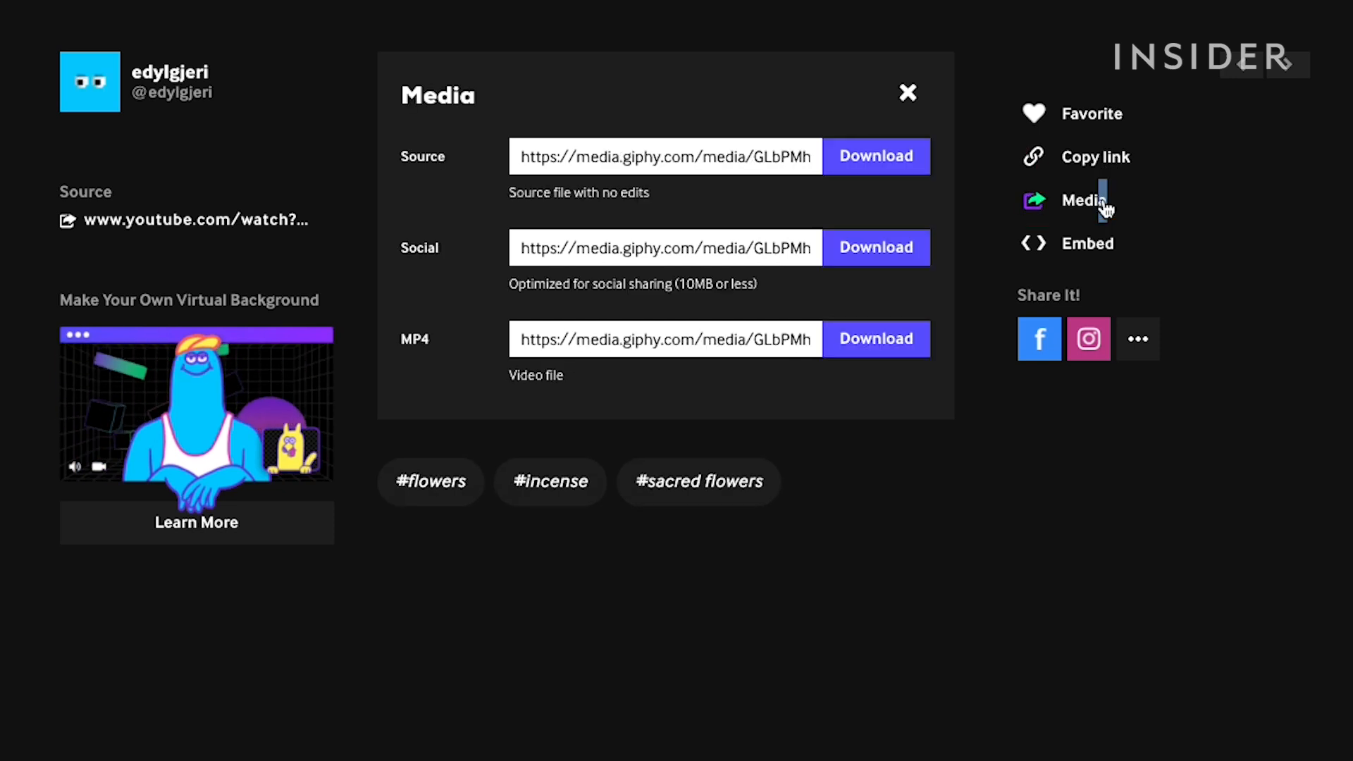